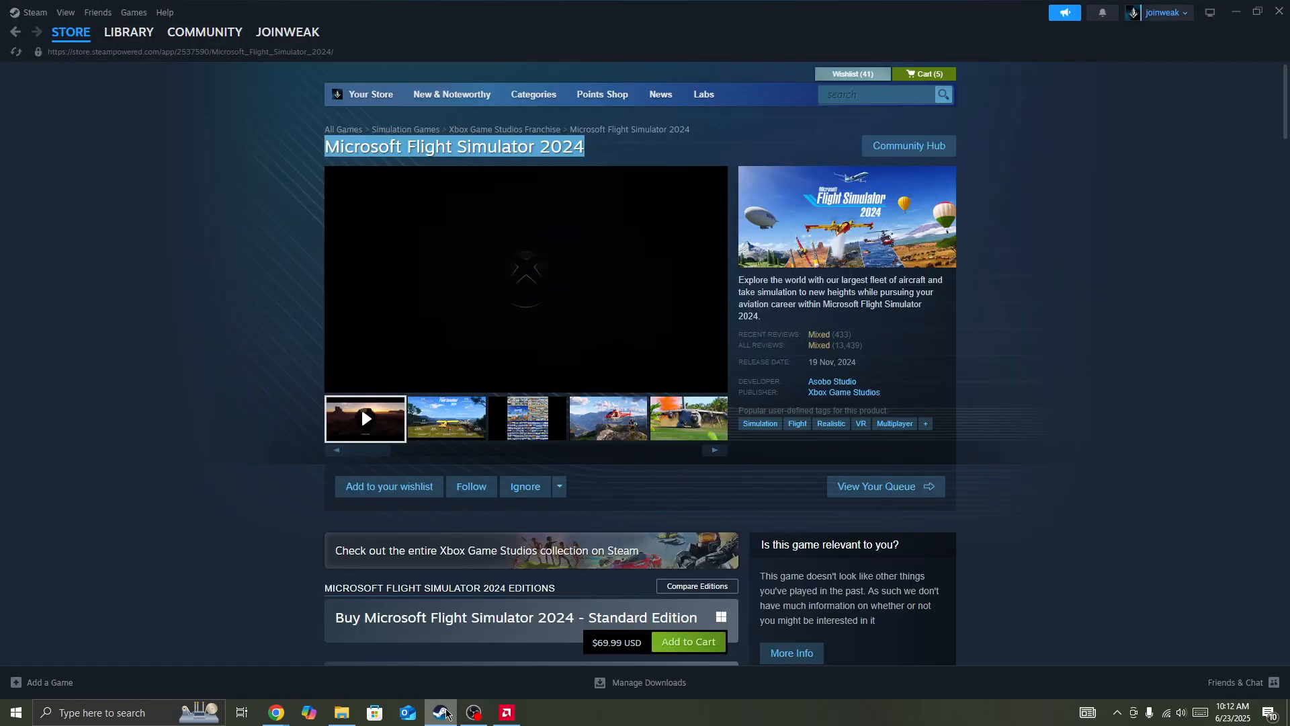
mouse_move(277, 513)
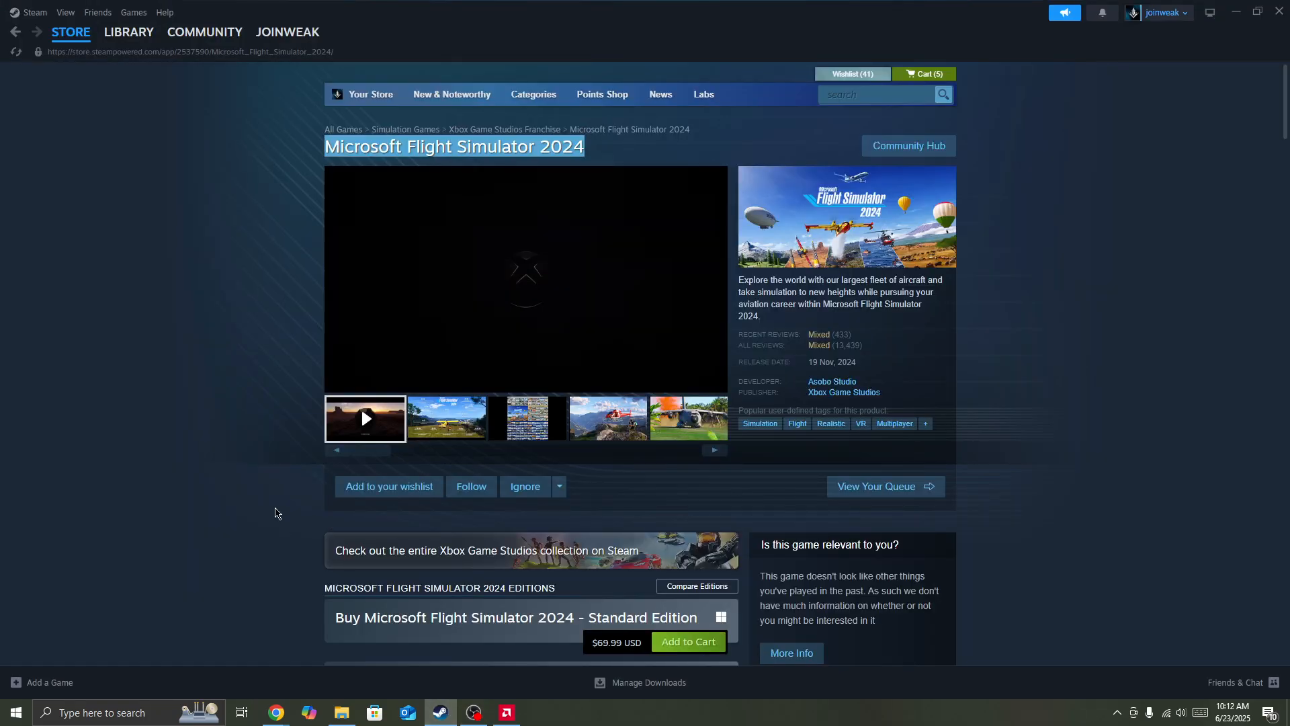
mouse_move(277, 496)
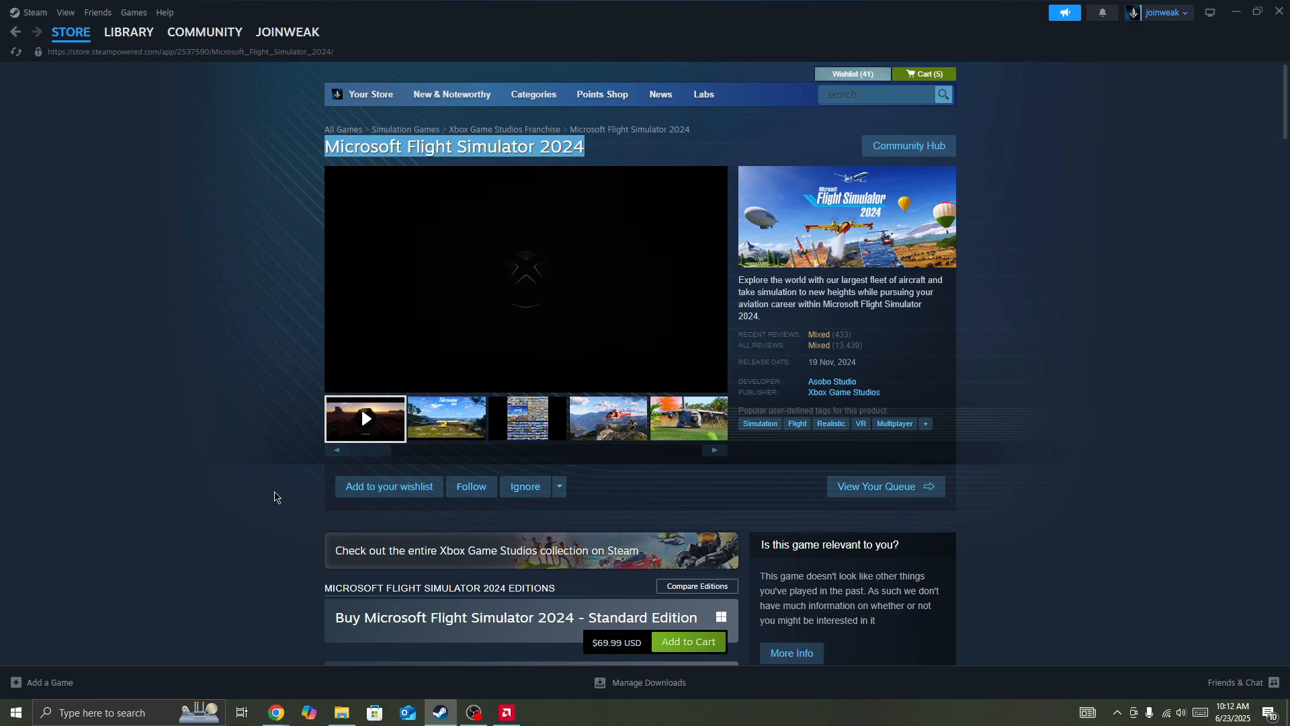
mouse_move(276, 485)
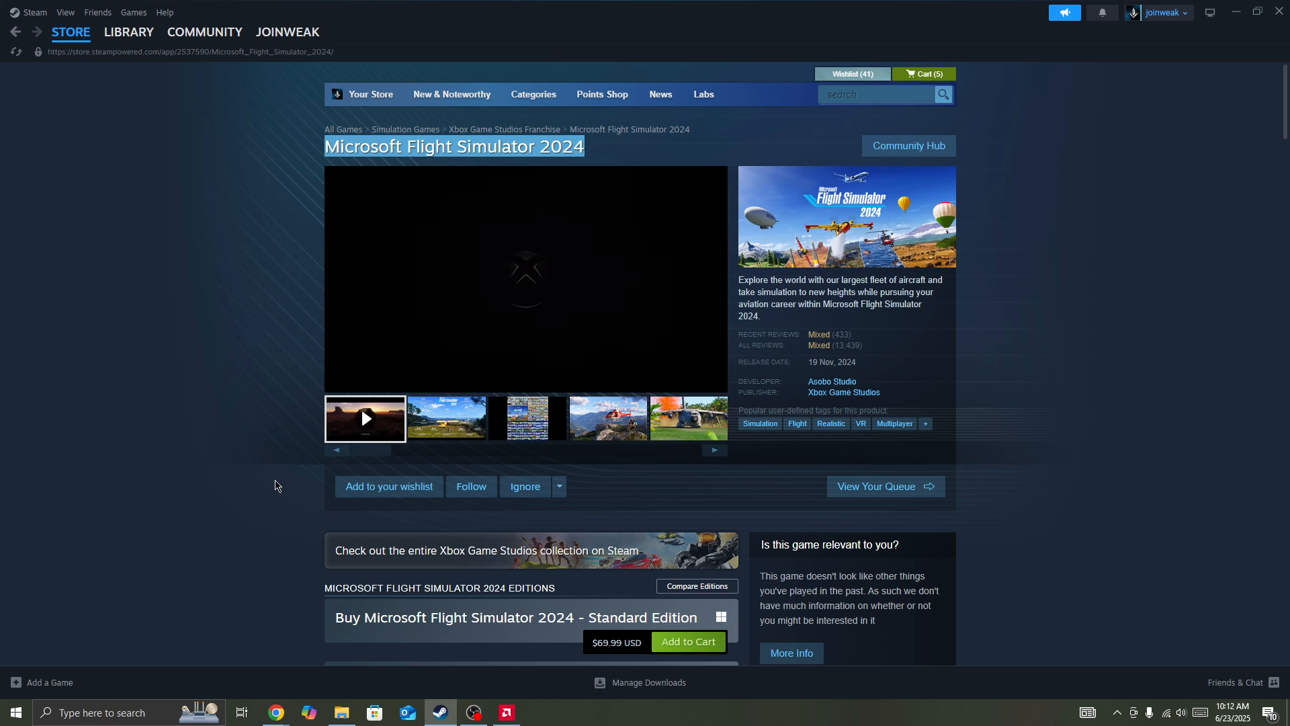
mouse_move(278, 485)
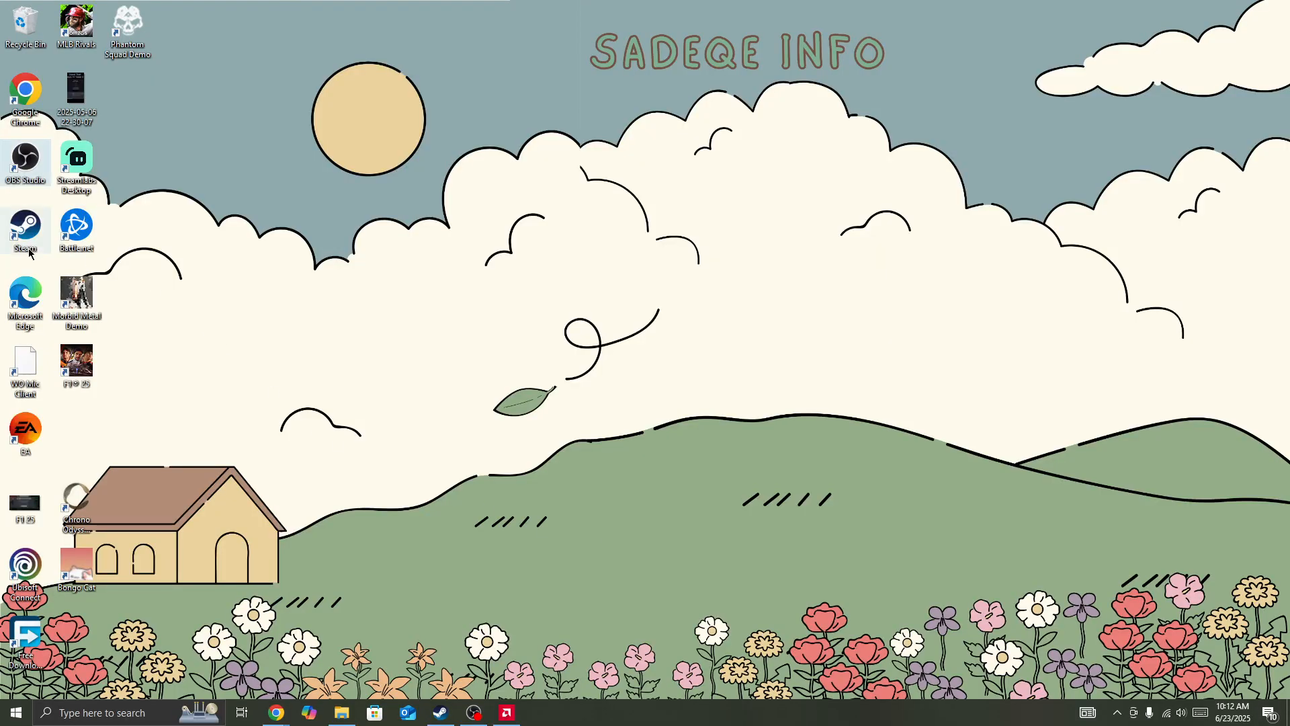
mouse_move(376, 477)
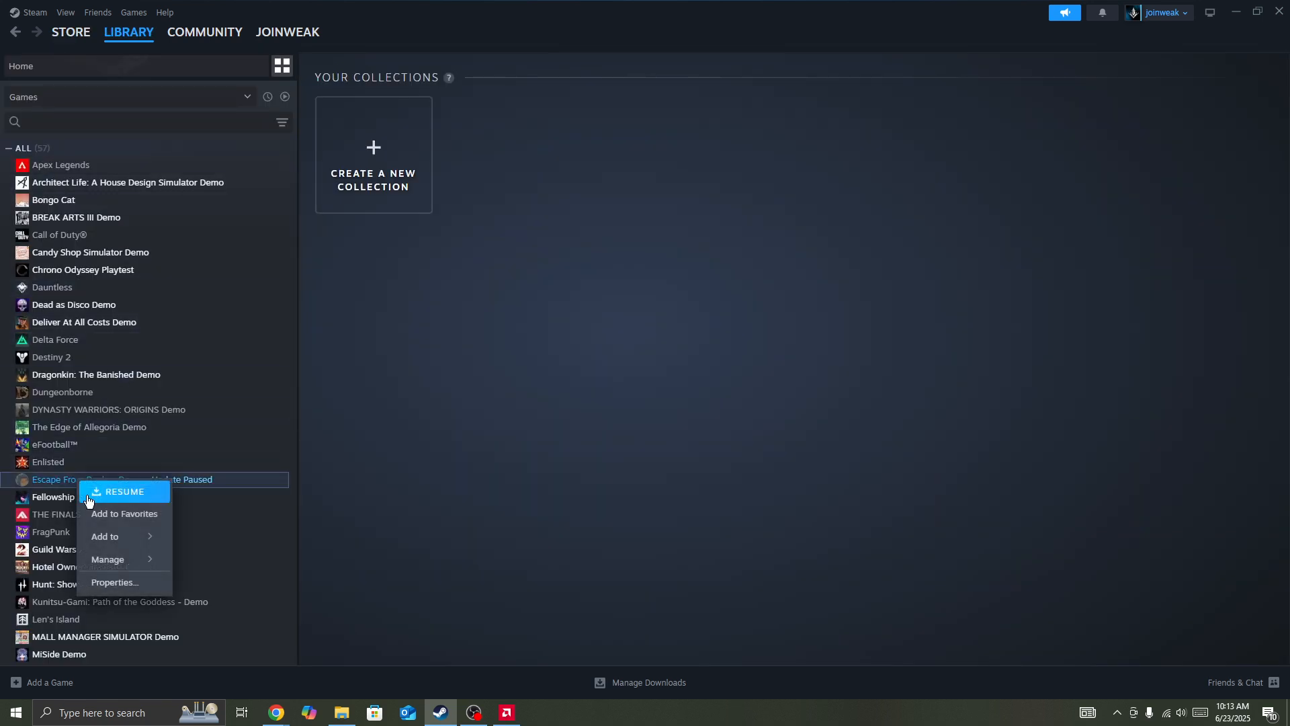
View the Installed Files properties of Escape From Duckov Demo — size, backup, move and verify options.
click(113, 583)
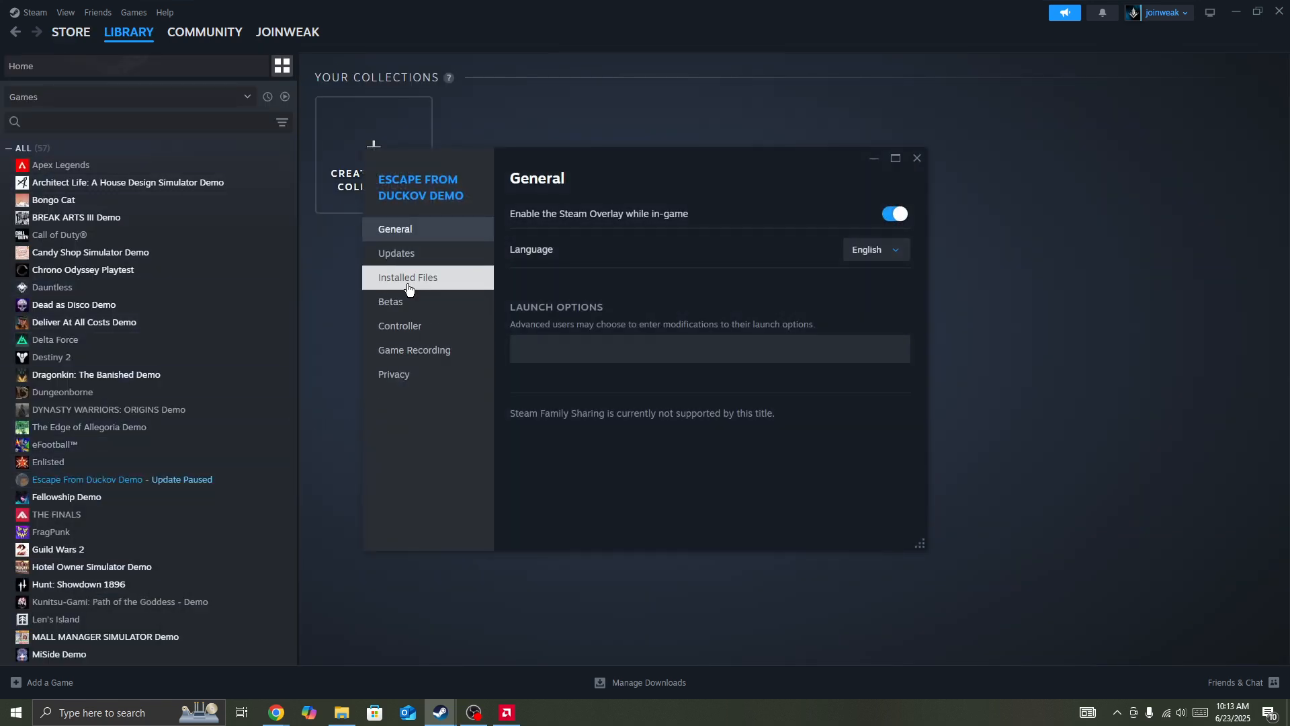
click(407, 277)
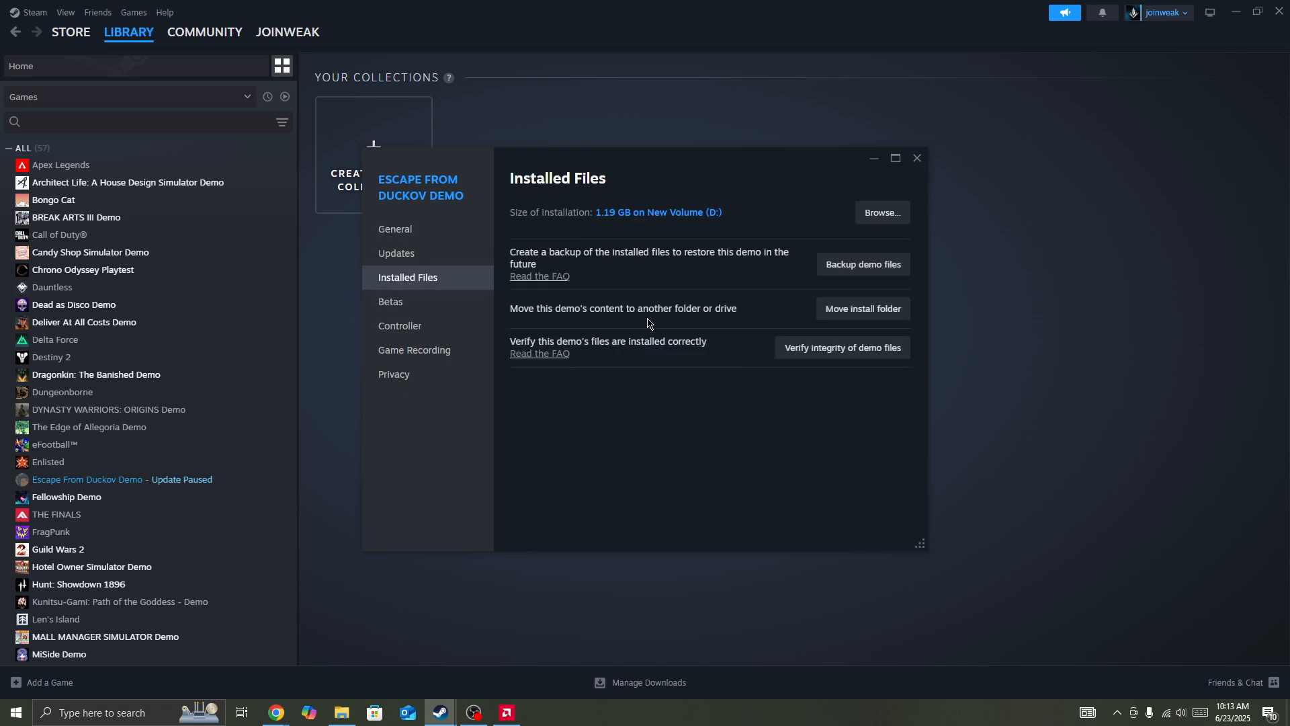
mouse_move(916, 157)
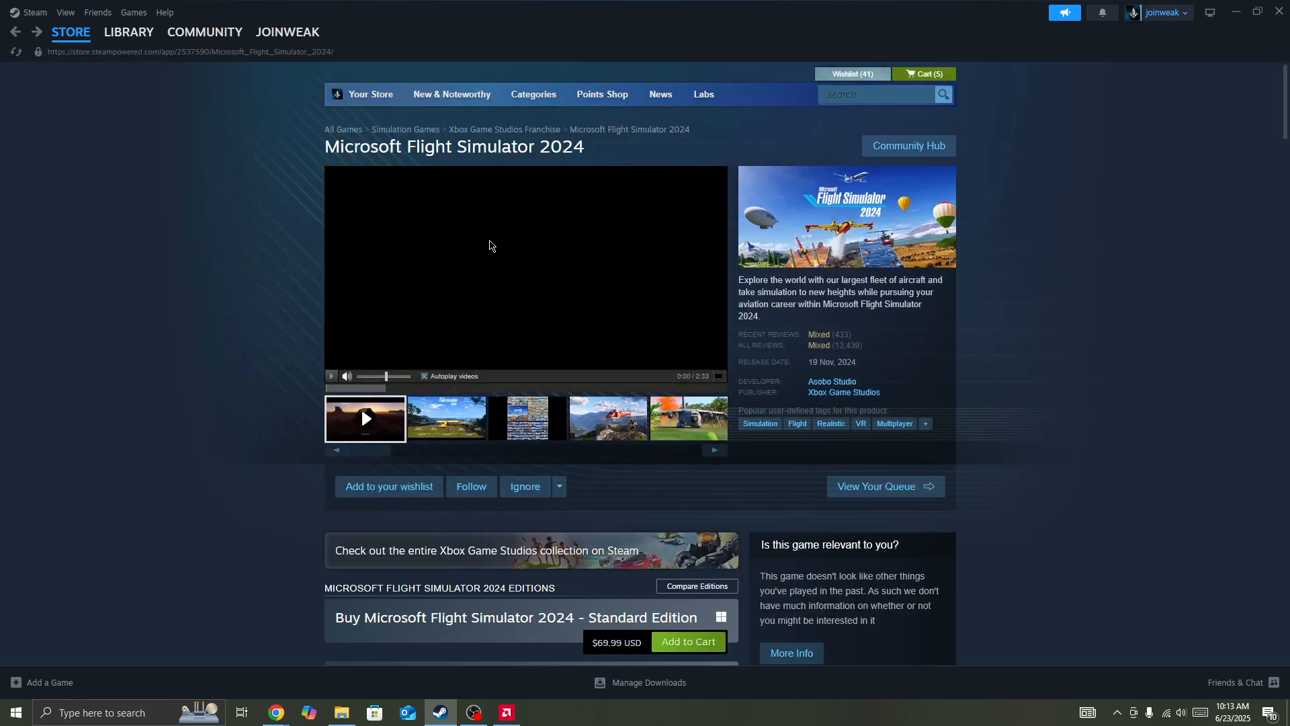
mouse_move(484, 238)
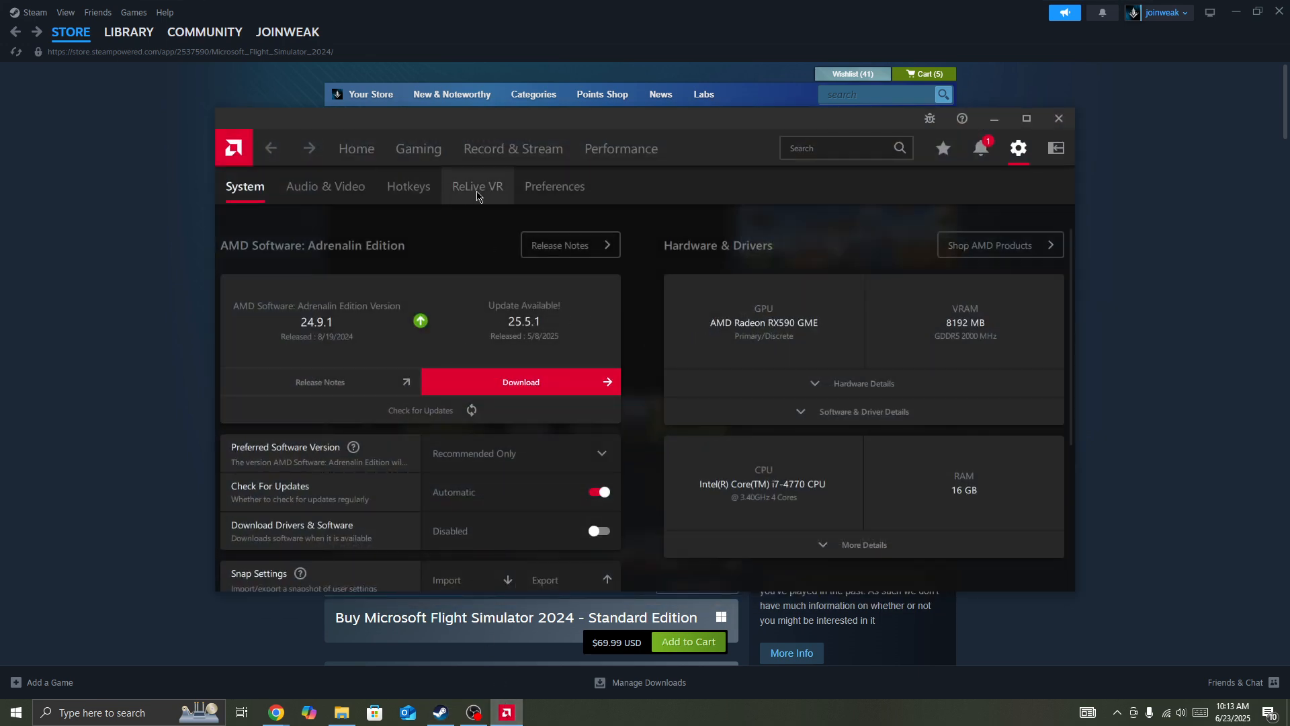
mouse_move(714, 200)
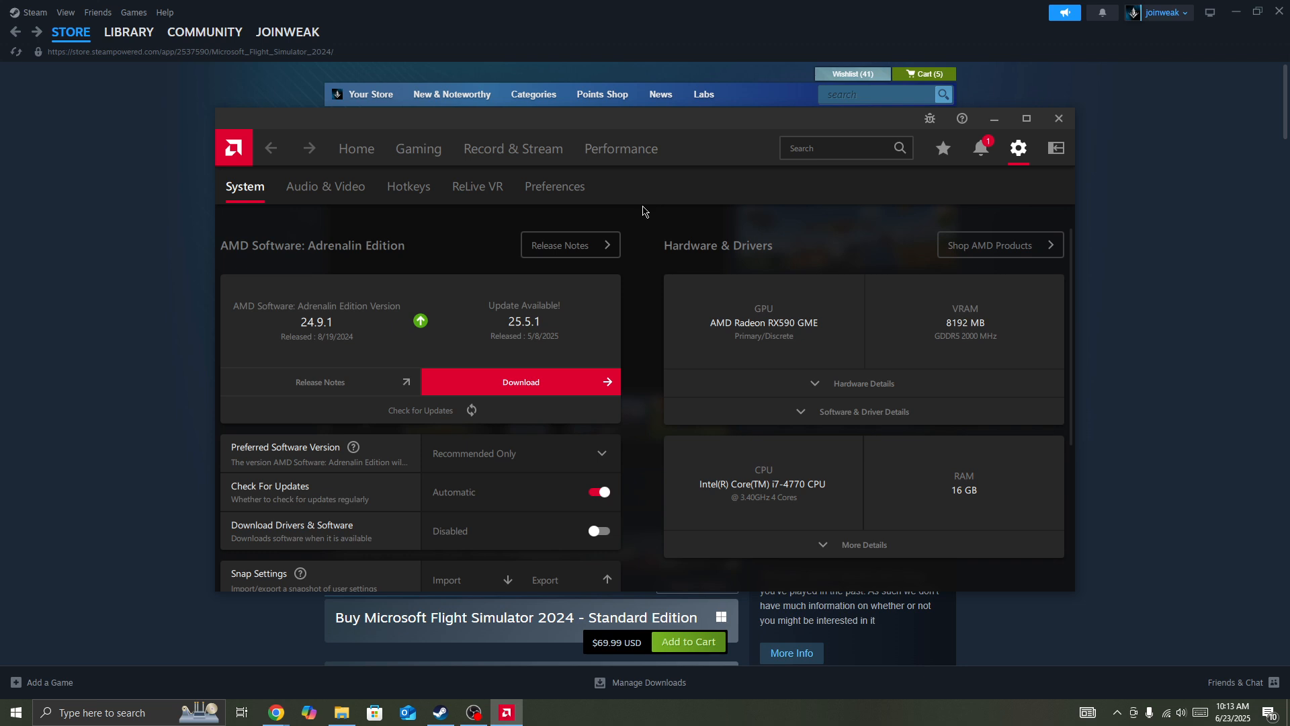
mouse_move(663, 221)
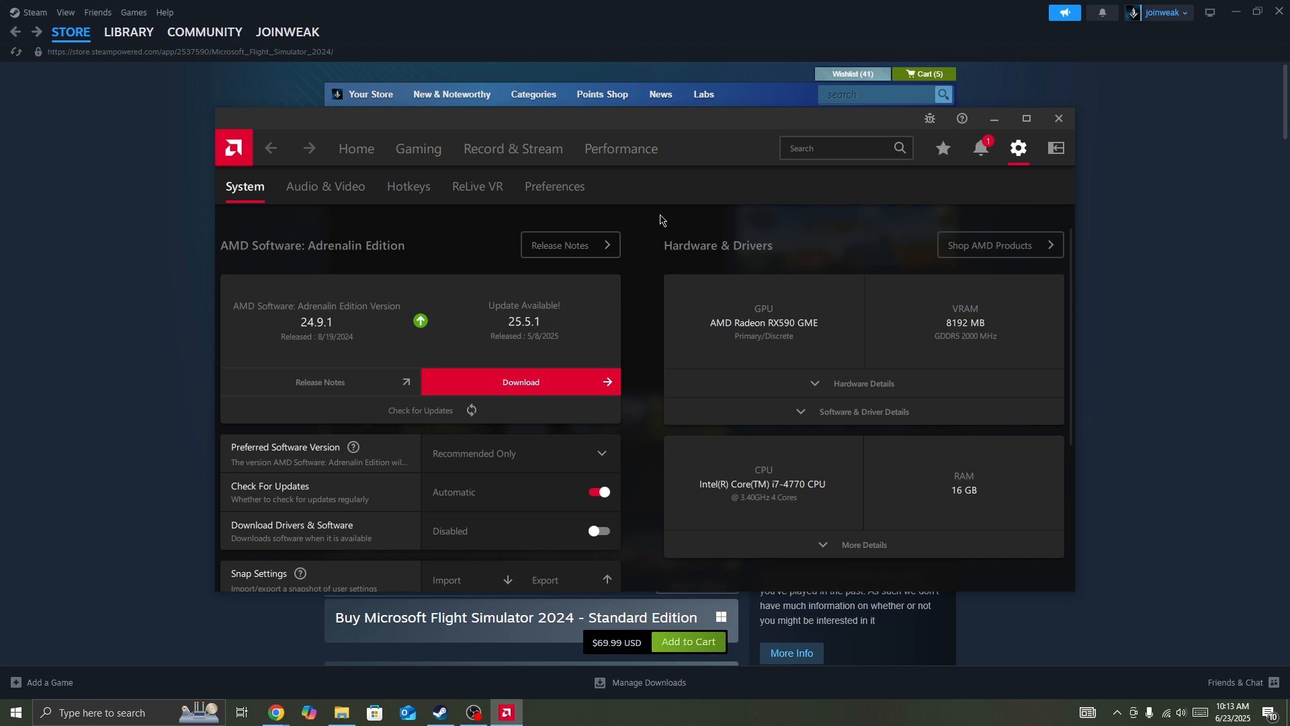
mouse_move(658, 234)
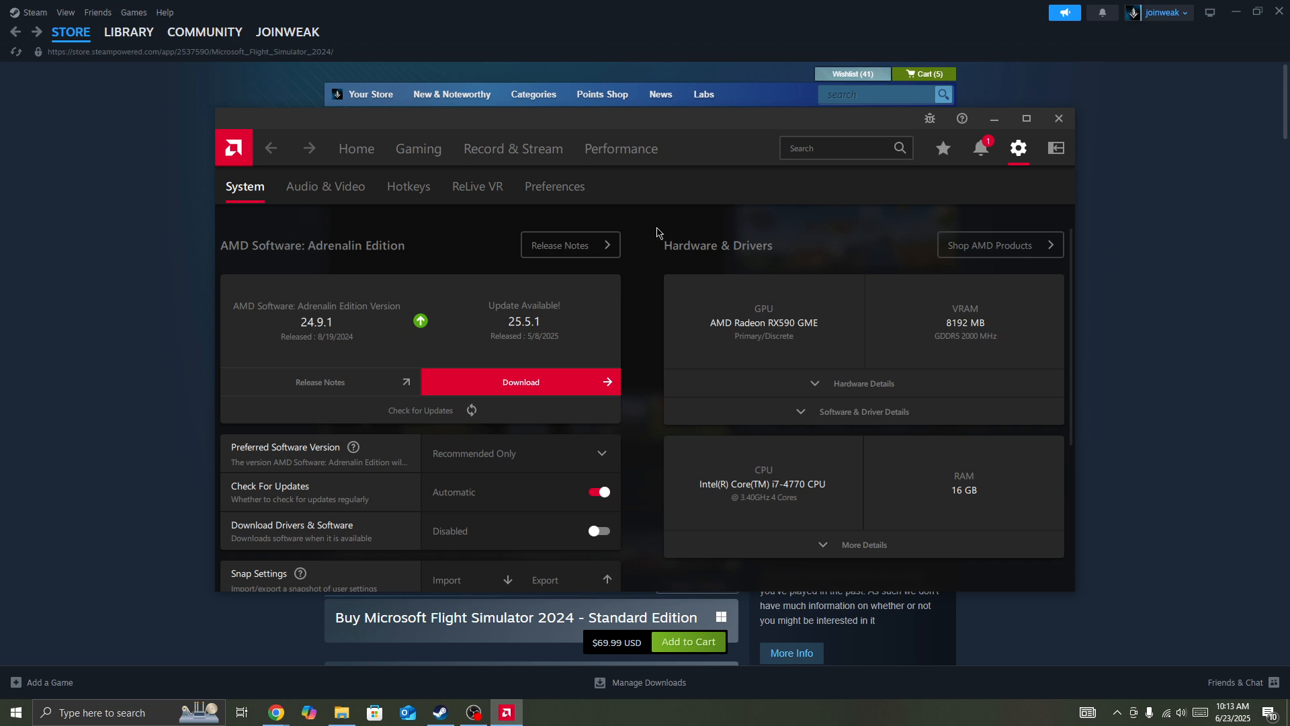
mouse_move(630, 315)
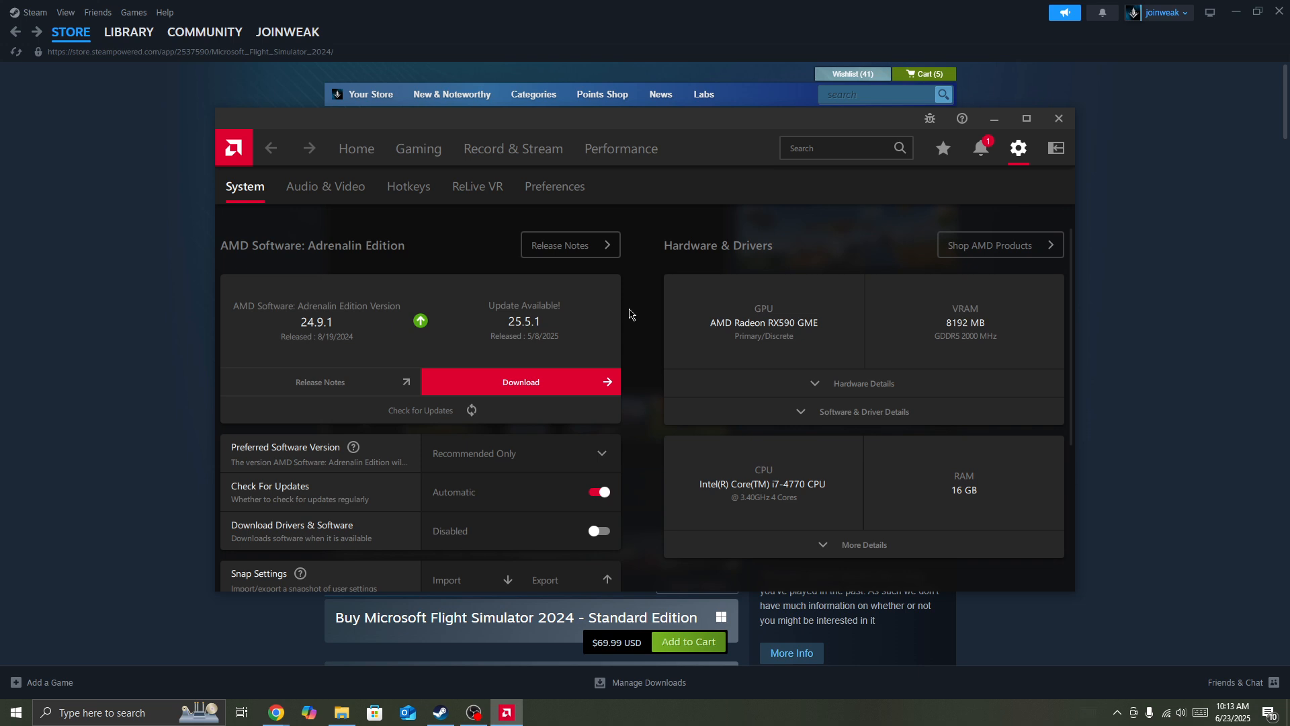
mouse_move(465, 369)
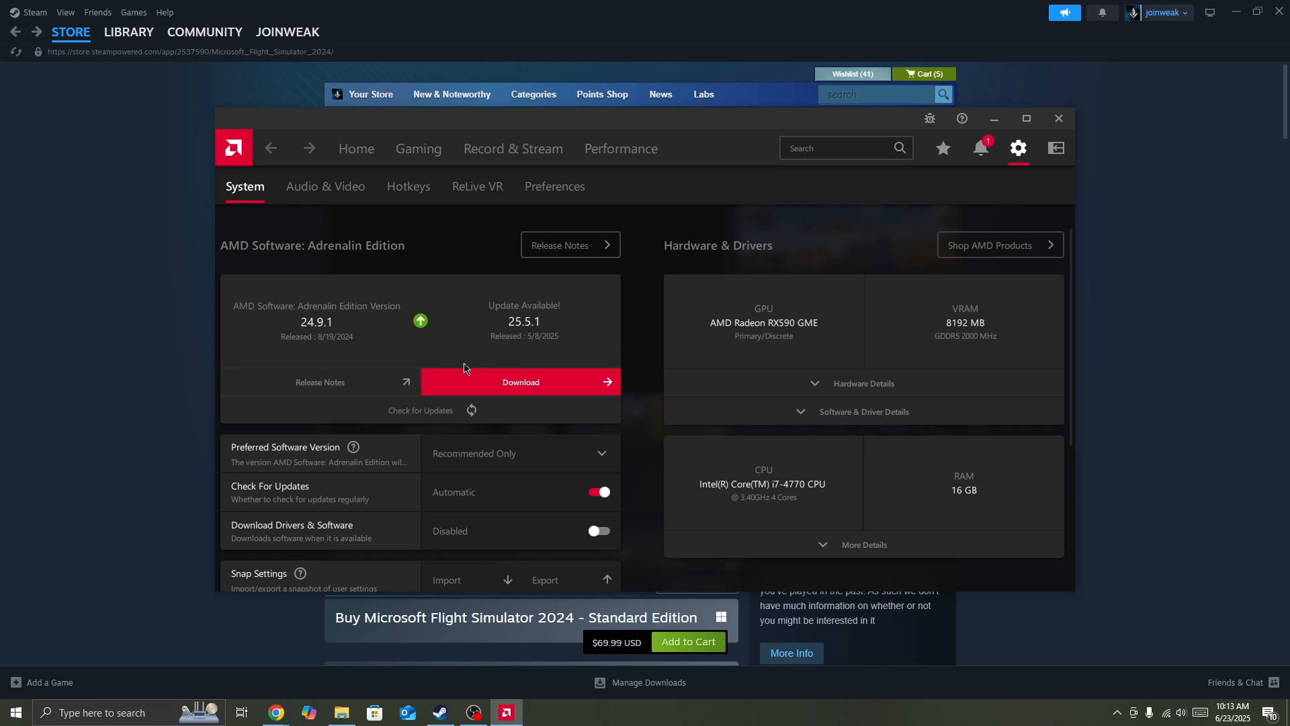
mouse_move(404, 378)
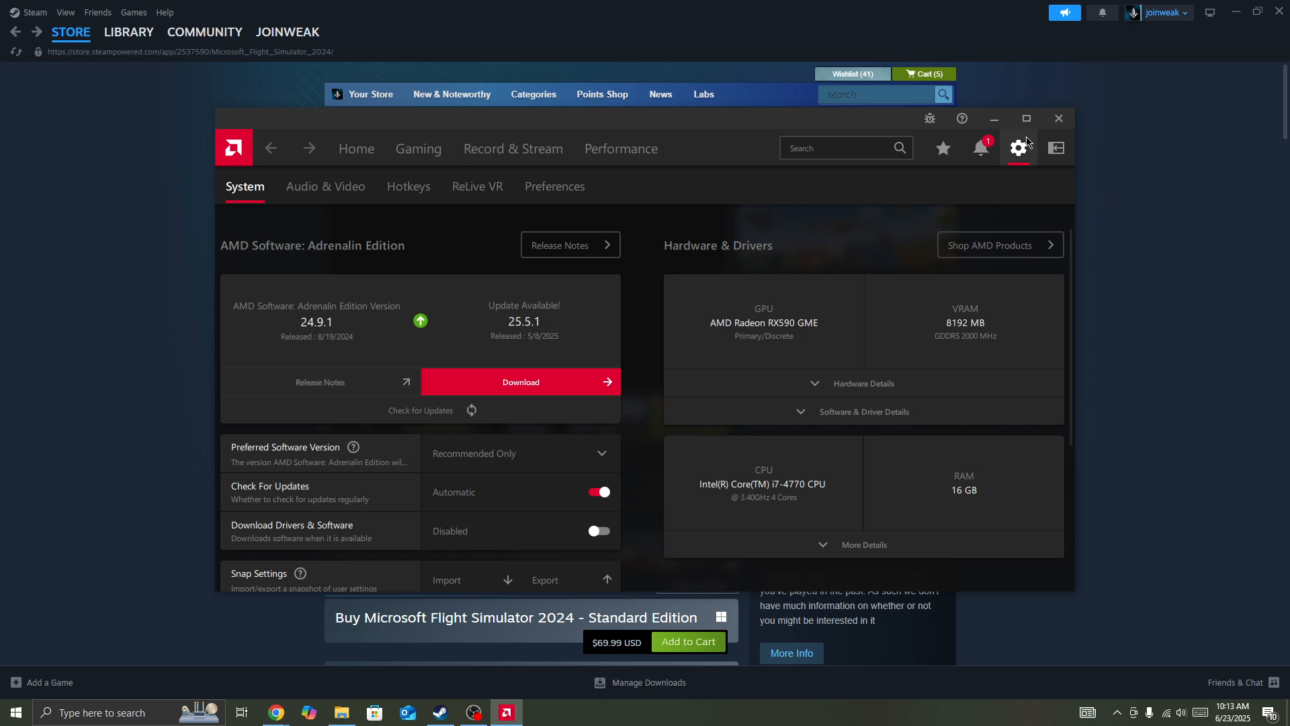
Minimize AMD Adrenalin after noting the available 25.5.1 driver update, revealing Steam's store page.
click(1059, 118)
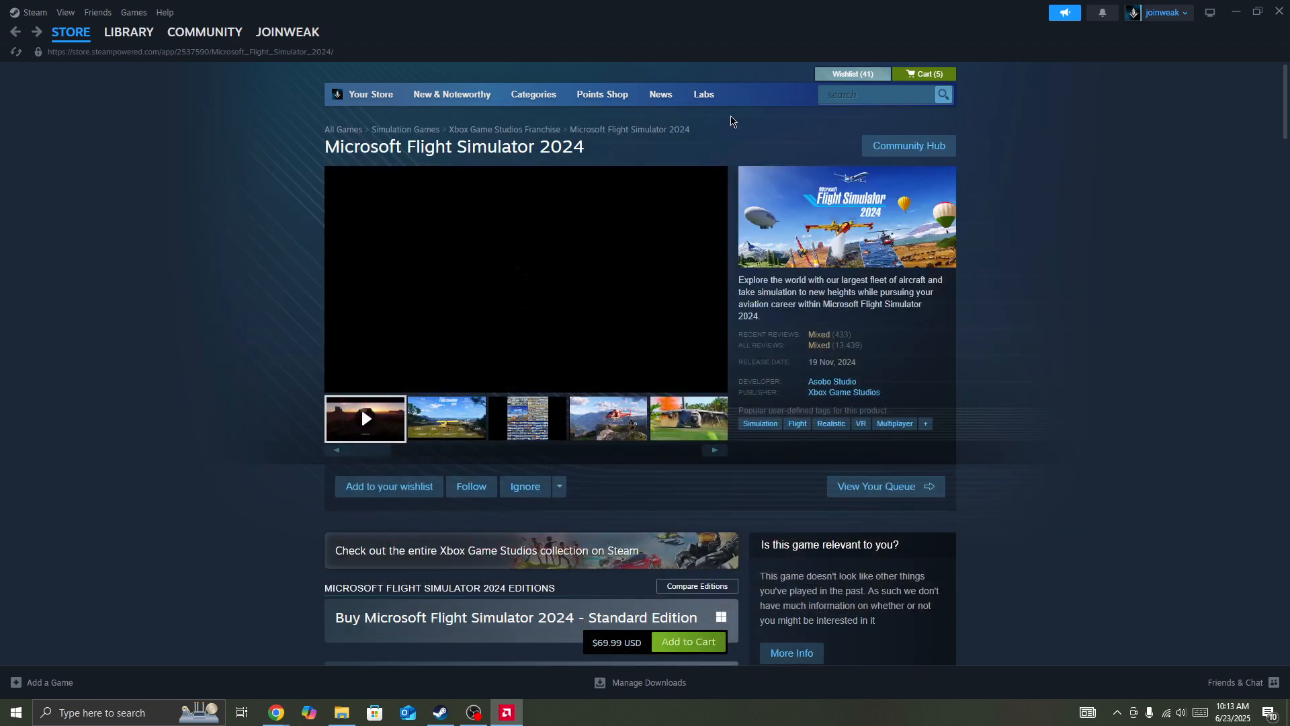